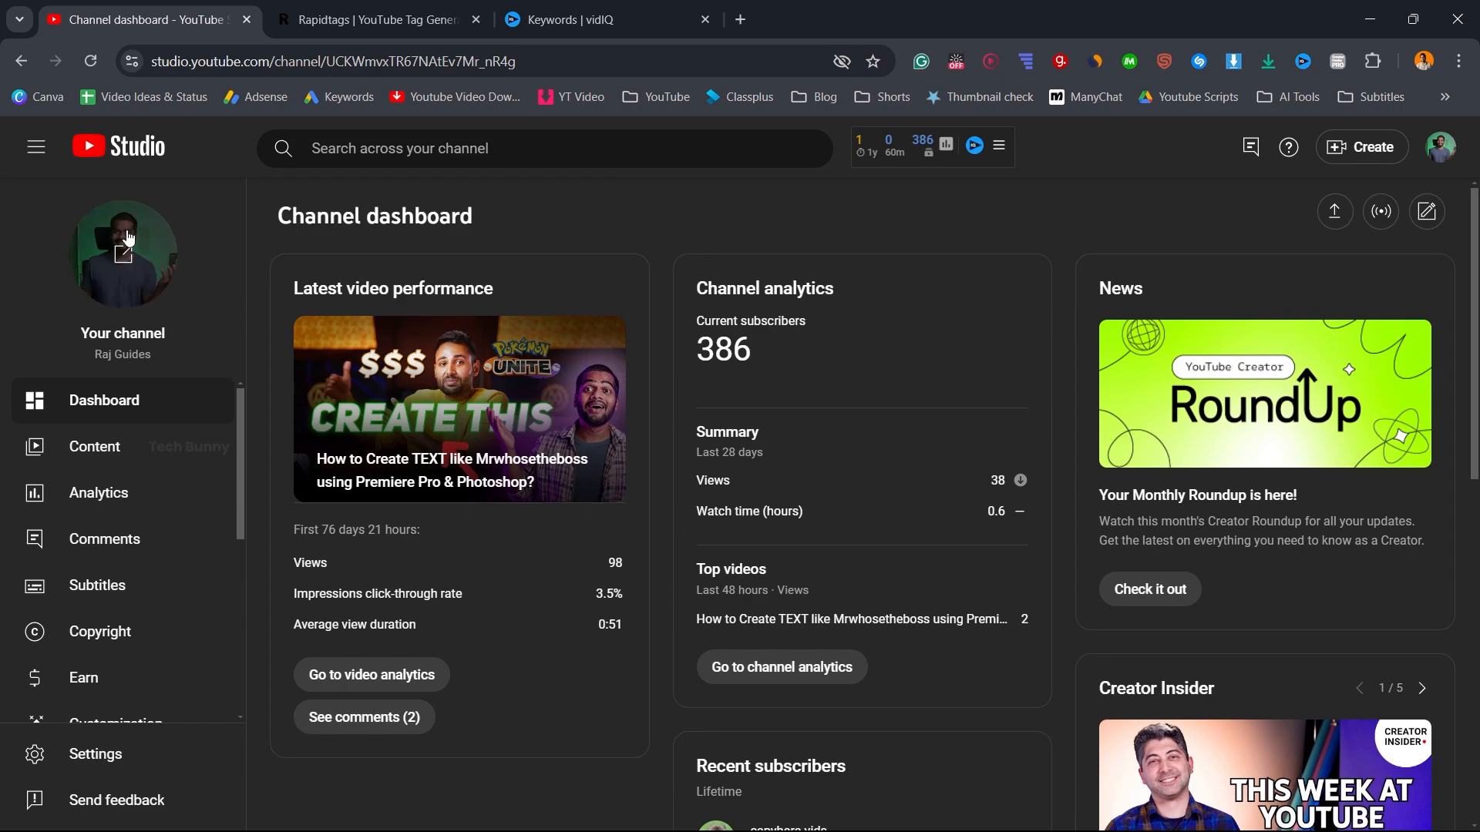
Step: Open the Raj Guides public channel page and bring up its account menu
left_click(122, 250)
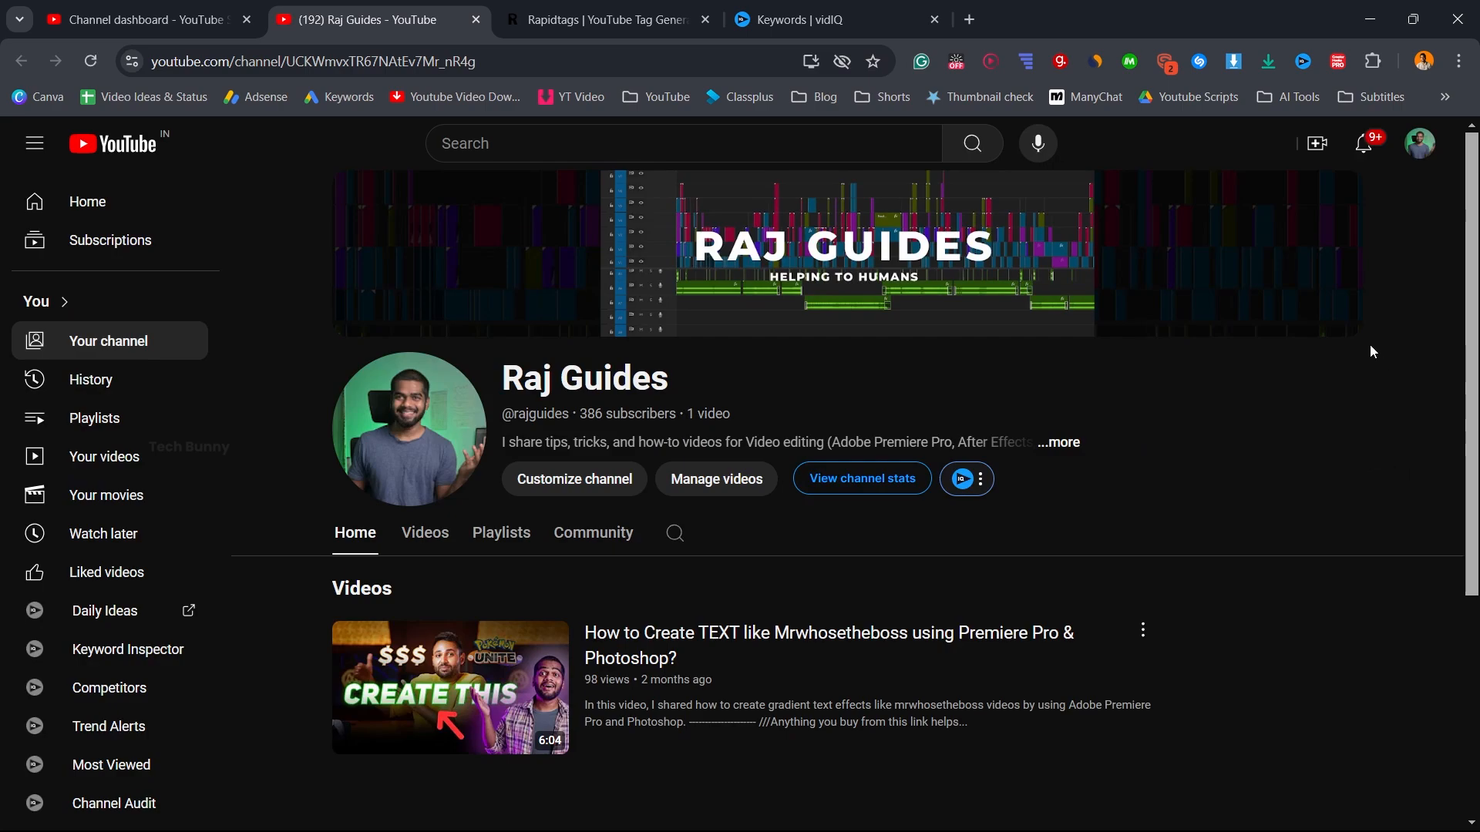
mouse_move(1355, 290)
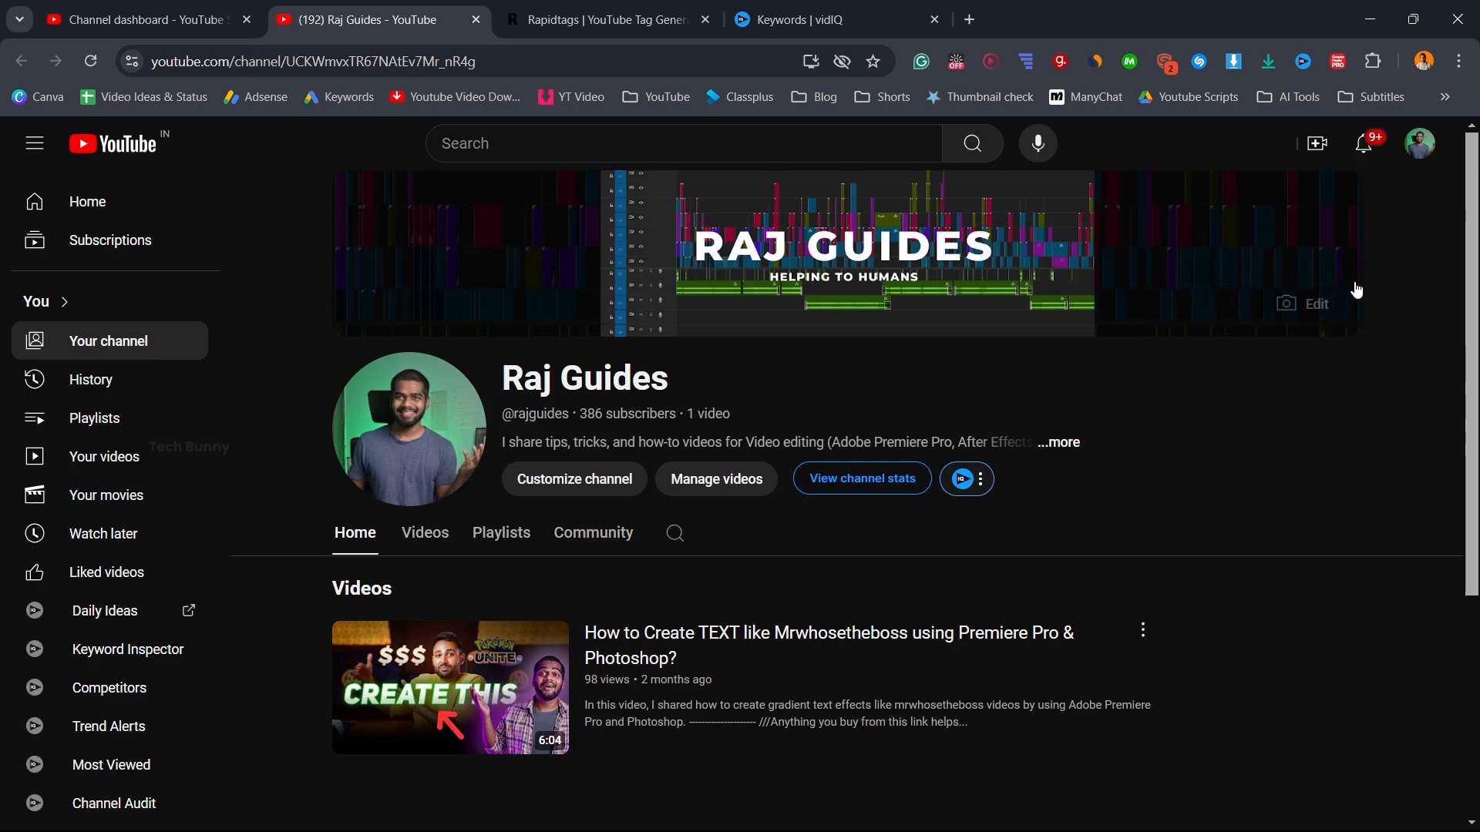
left_click(1418, 143)
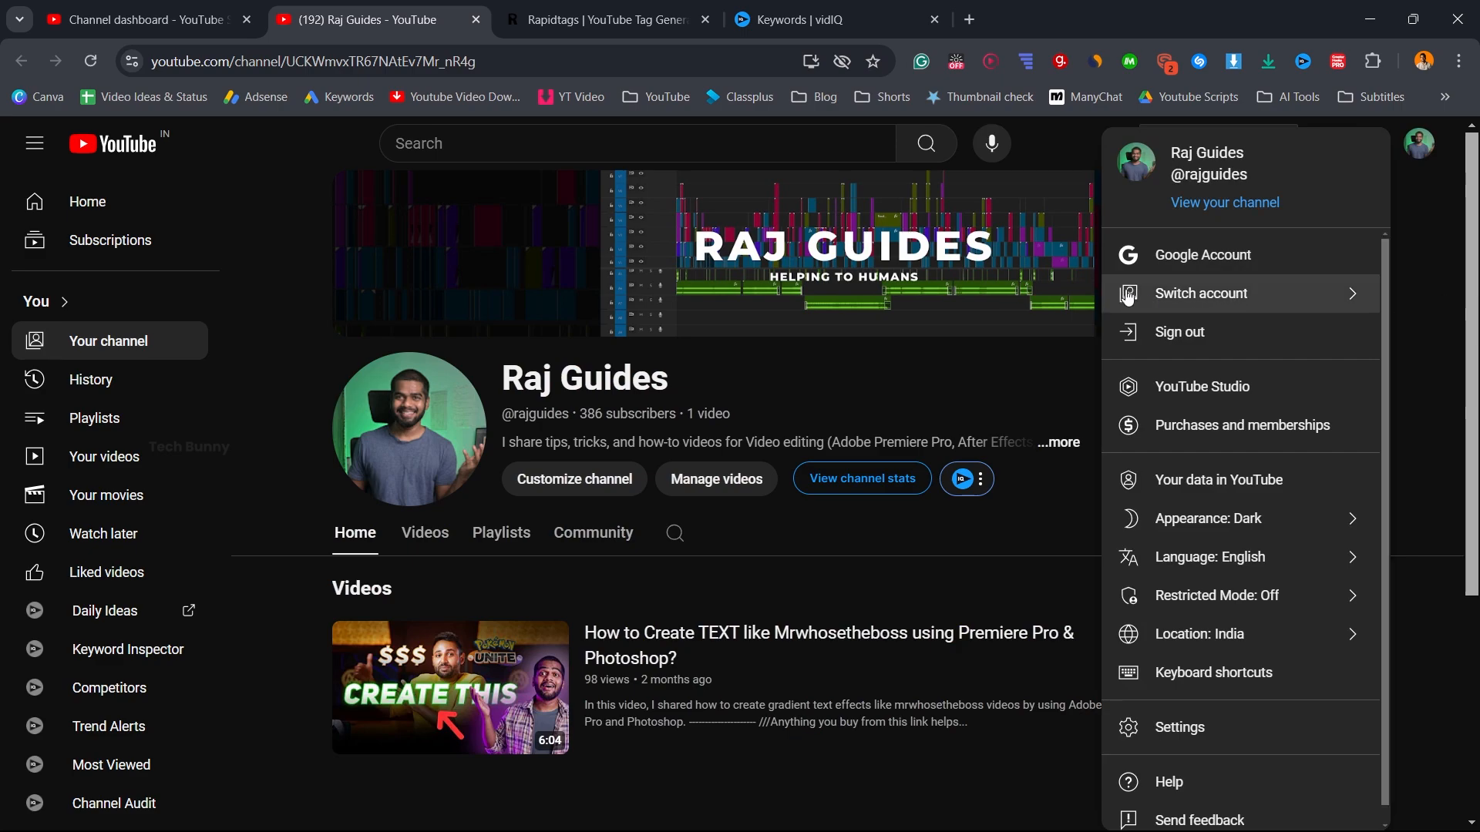
Step: Return to the Raj Guides Studio dashboard from the account menu
left_click(1202, 387)
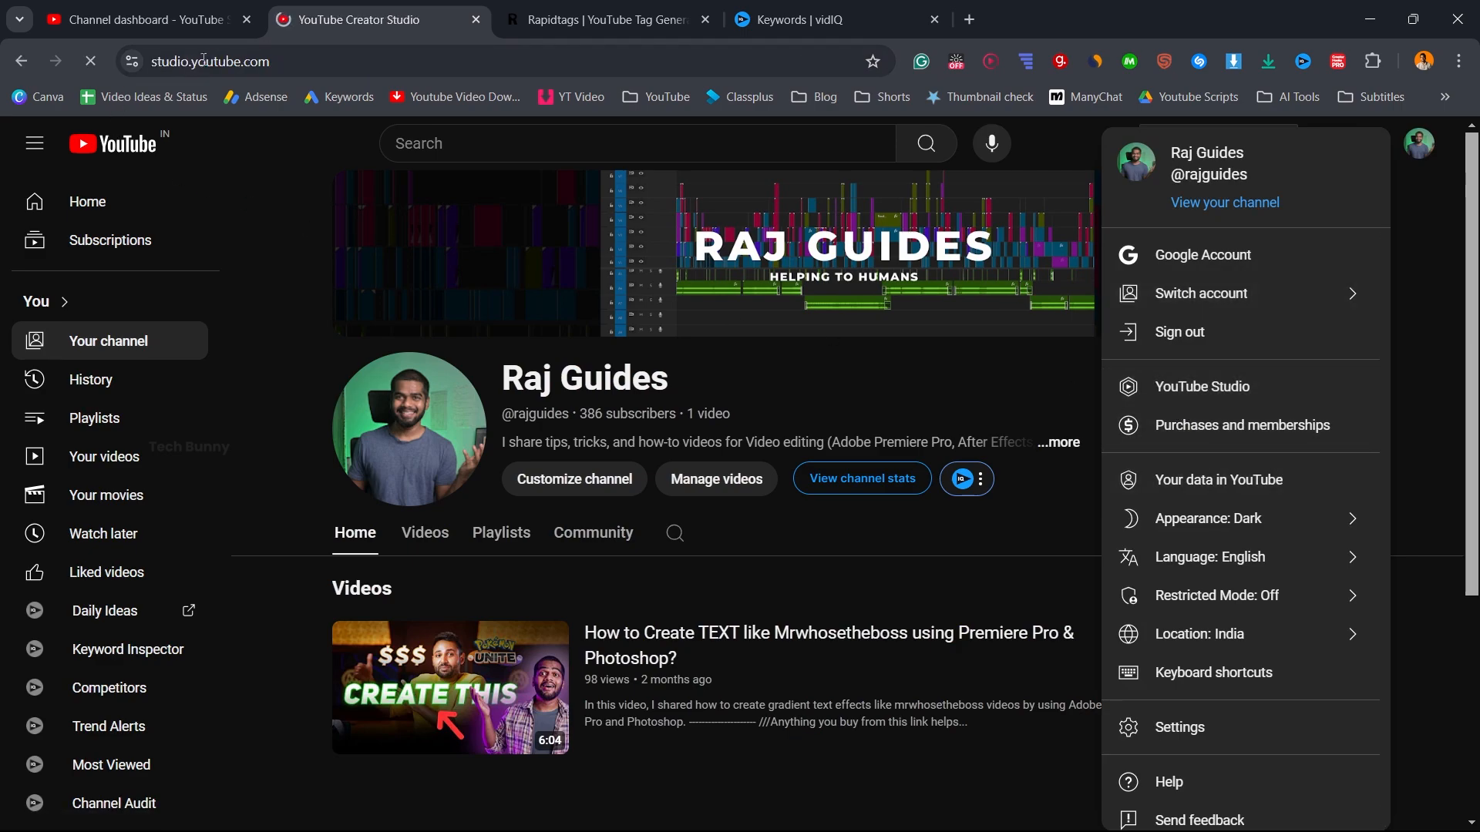
left_click(1201, 386)
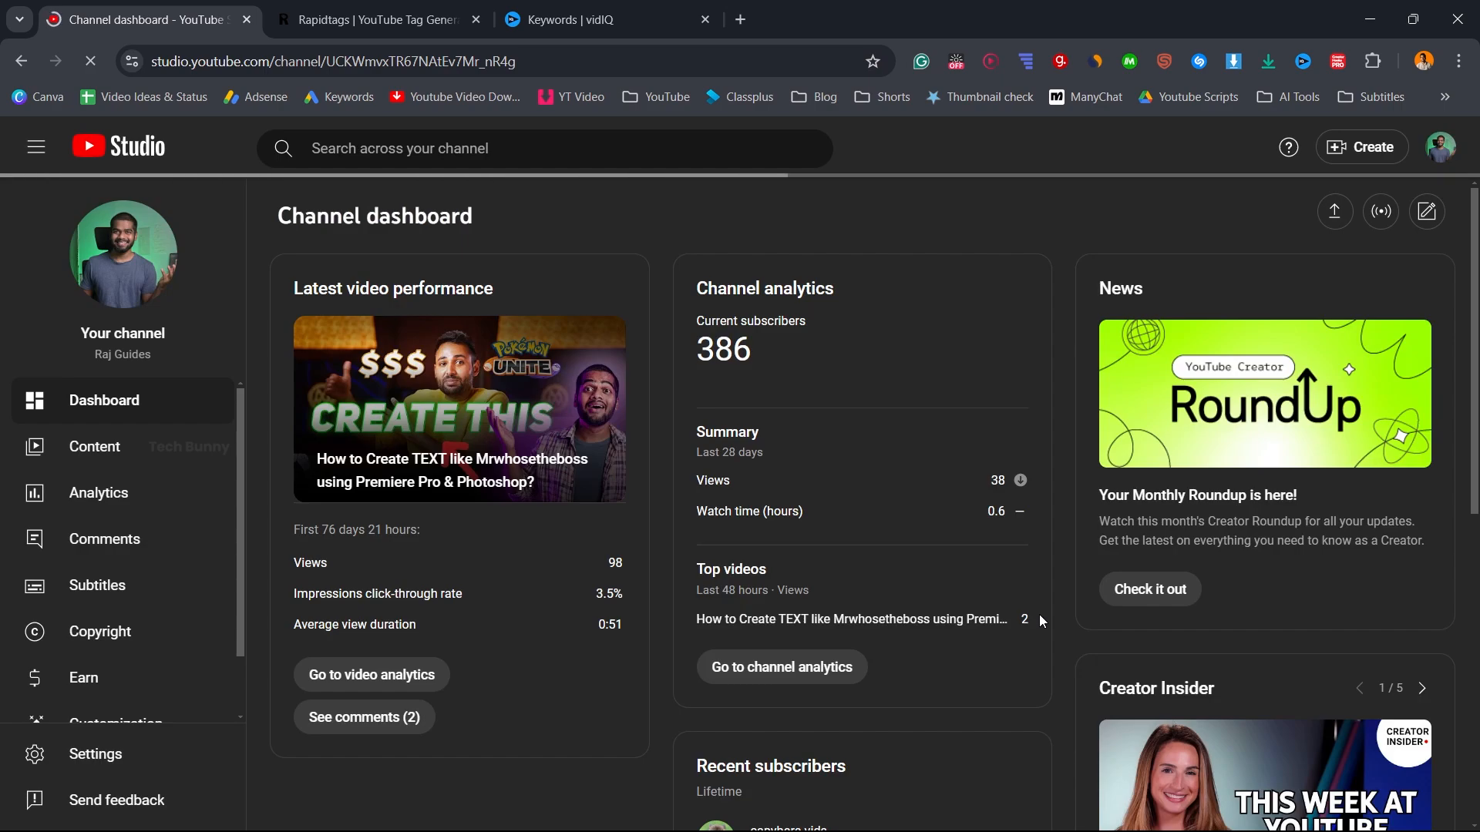
mouse_move(96, 754)
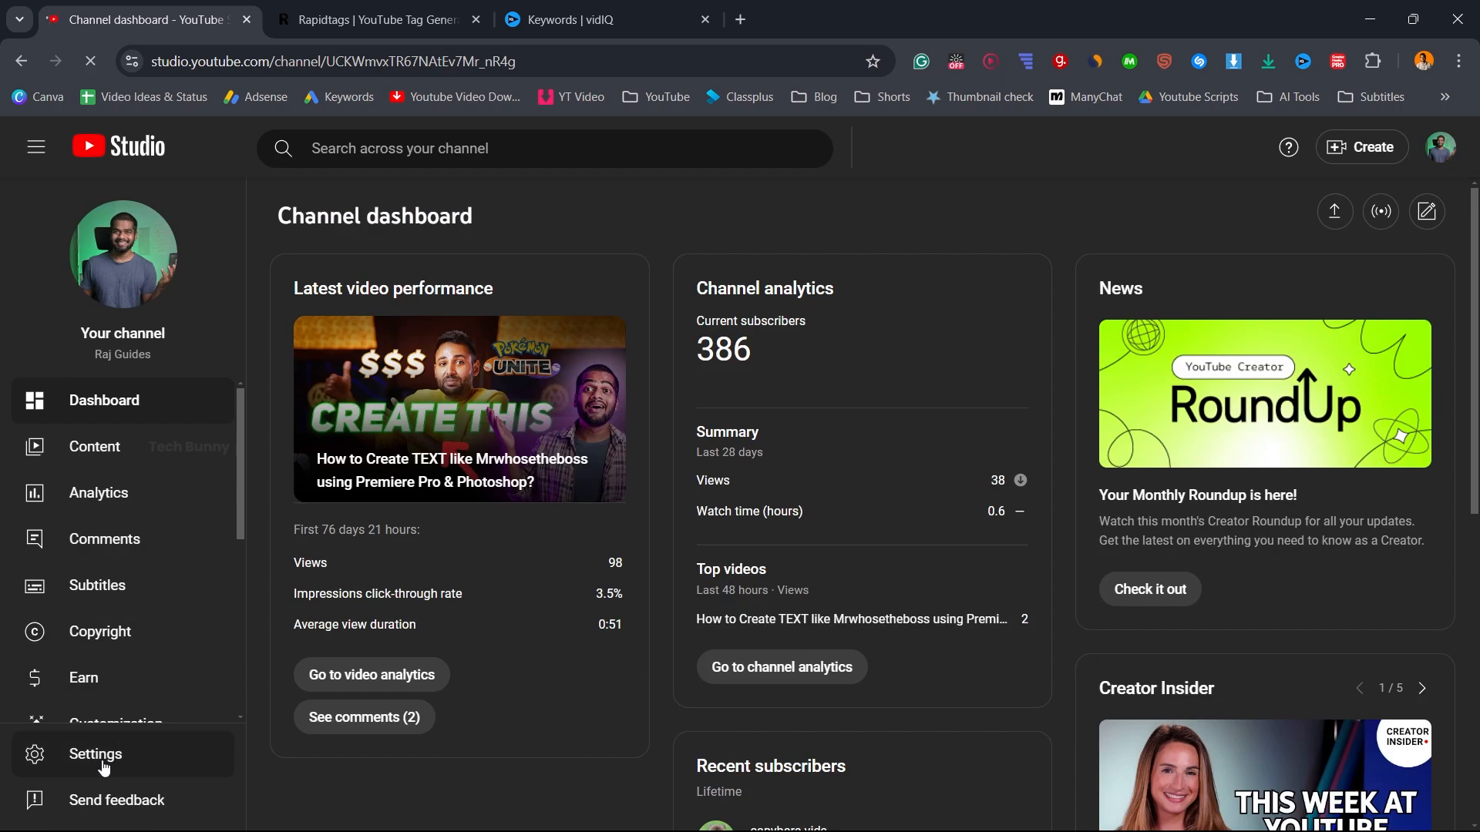
Step: In Channel > Advanced settings, follow the Remove YouTube content link
left_click(94, 754)
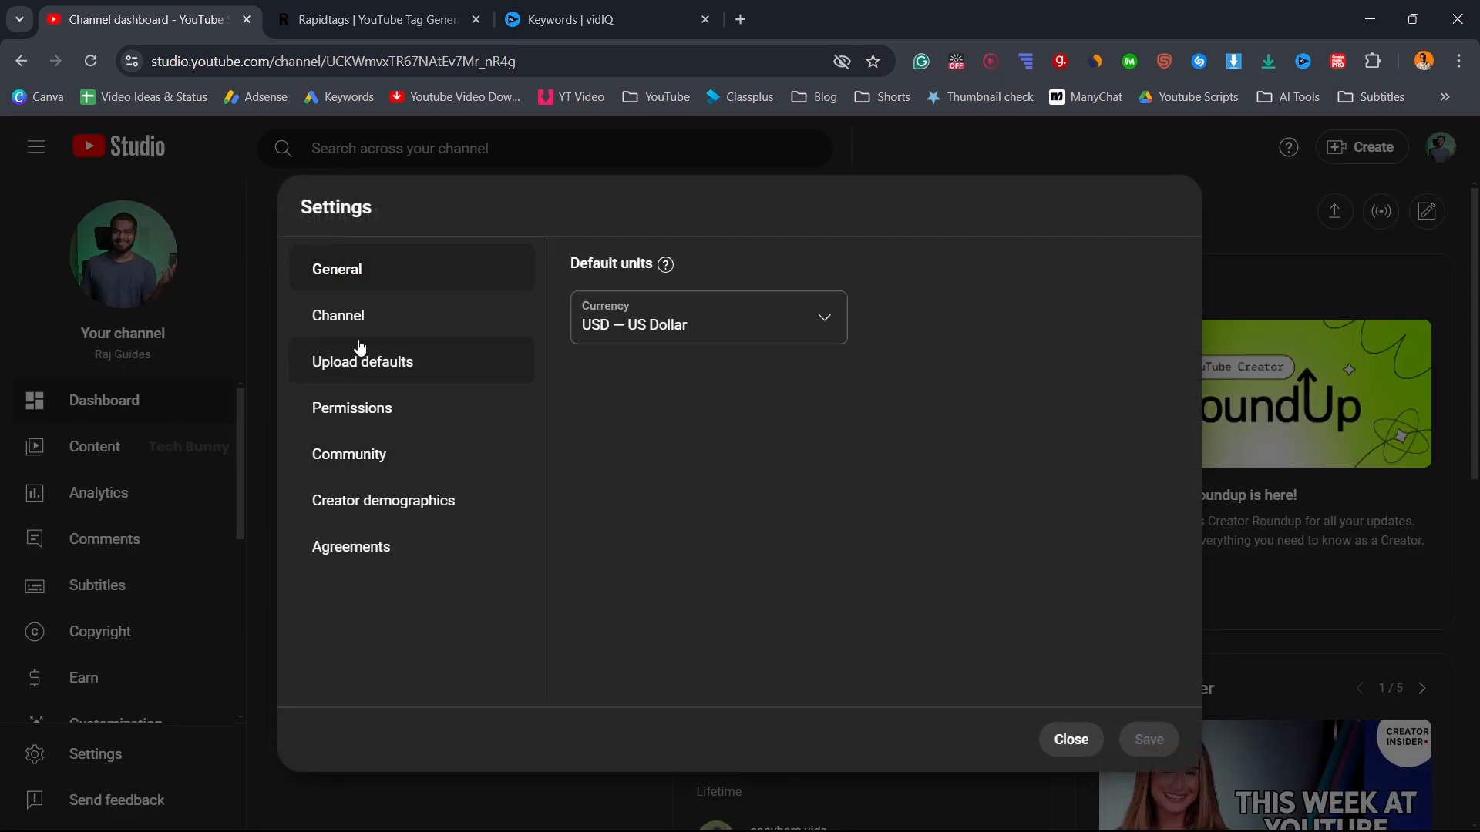
left_click(337, 315)
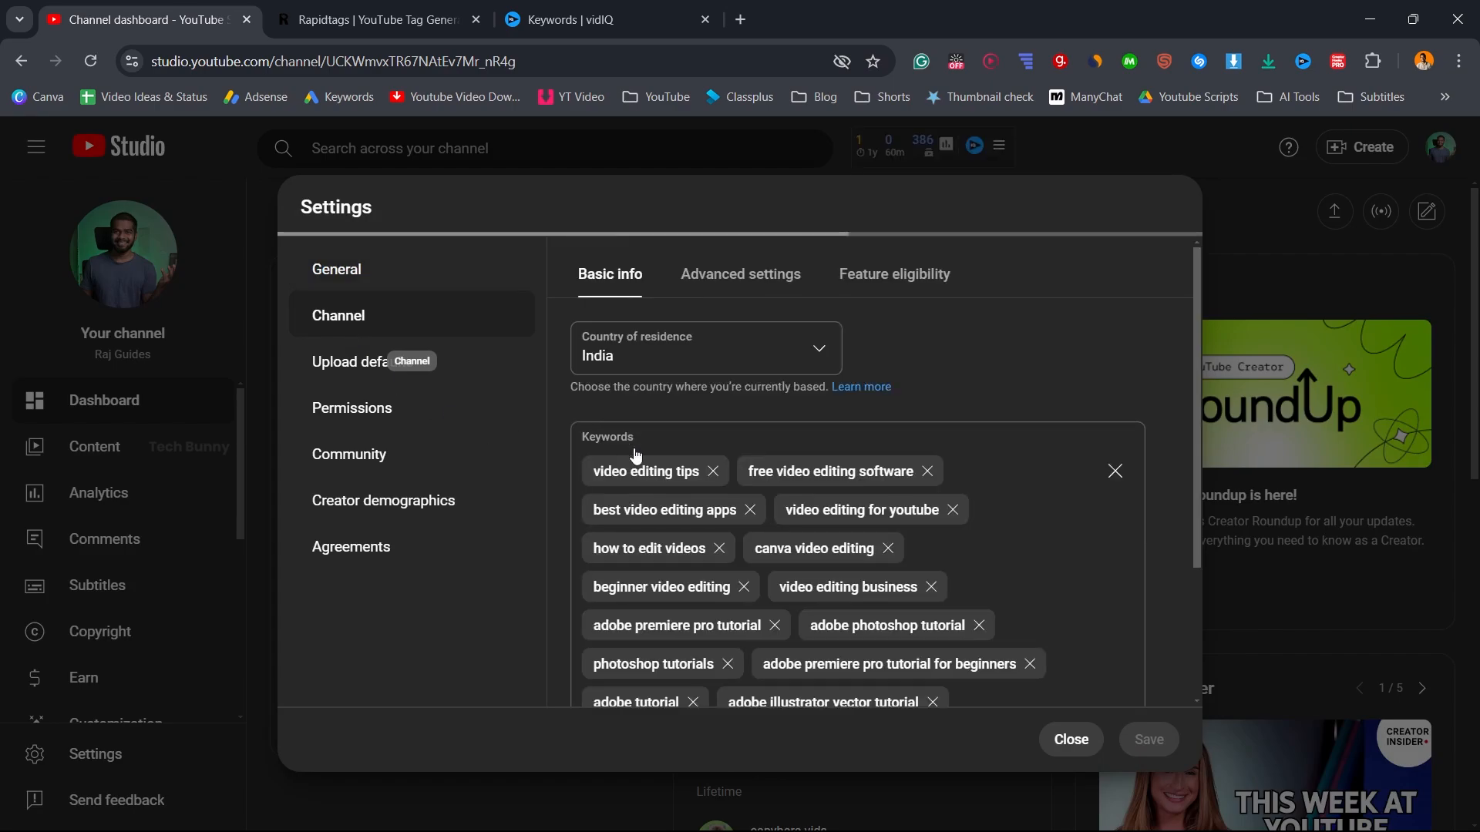
left_click(740, 274)
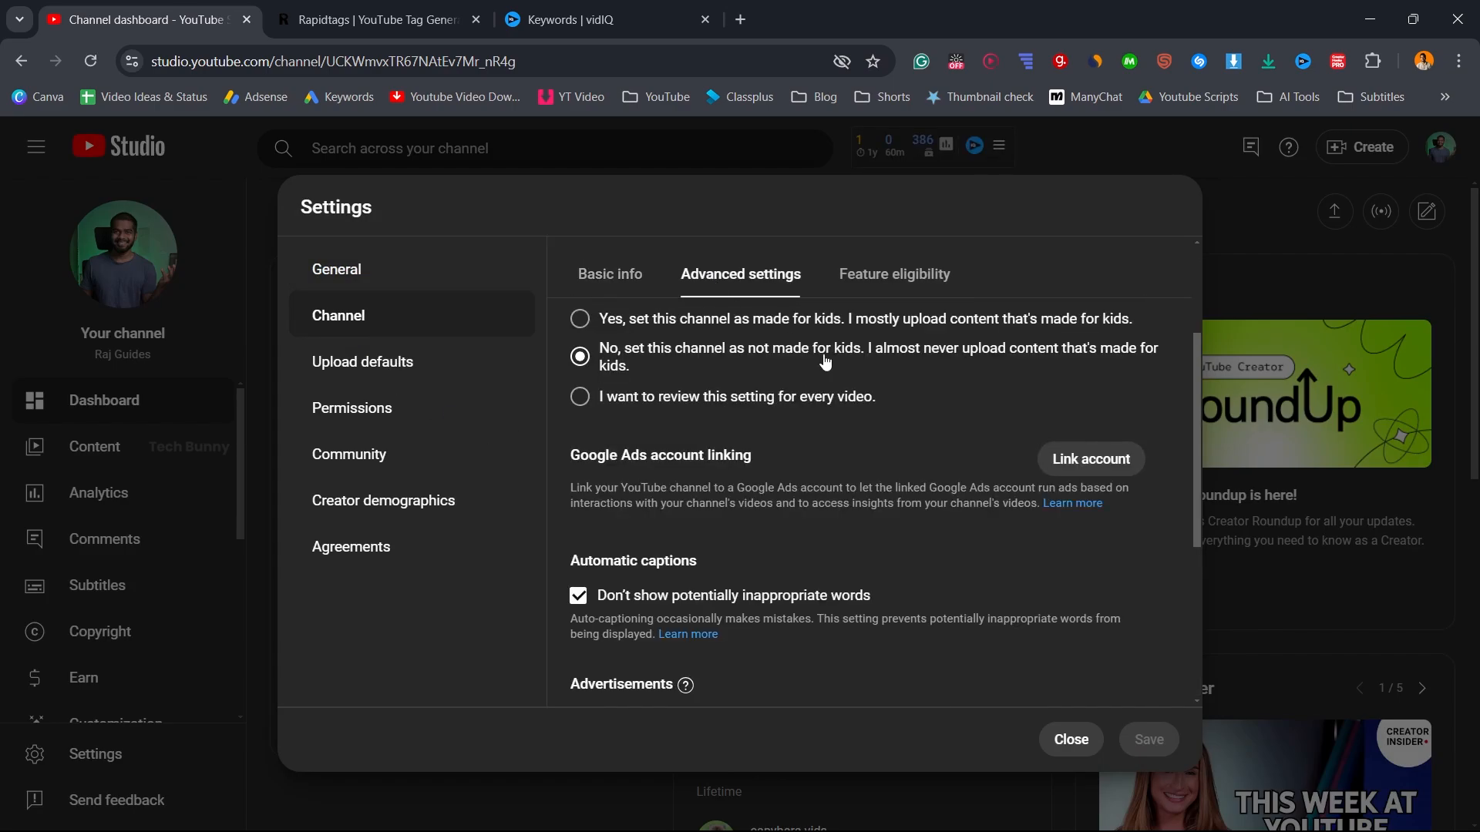
scroll("down", 3)
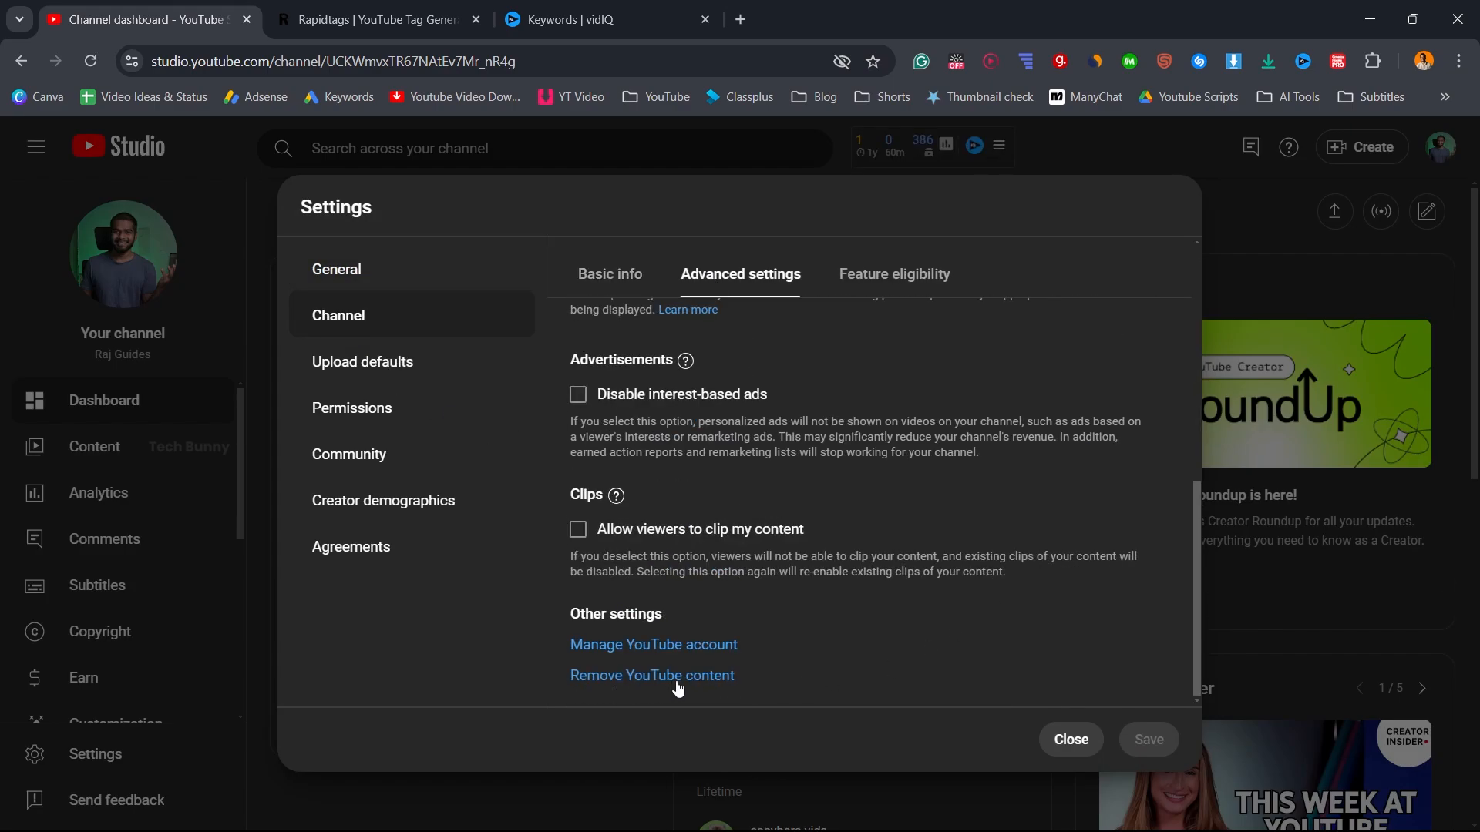
mouse_move(651, 675)
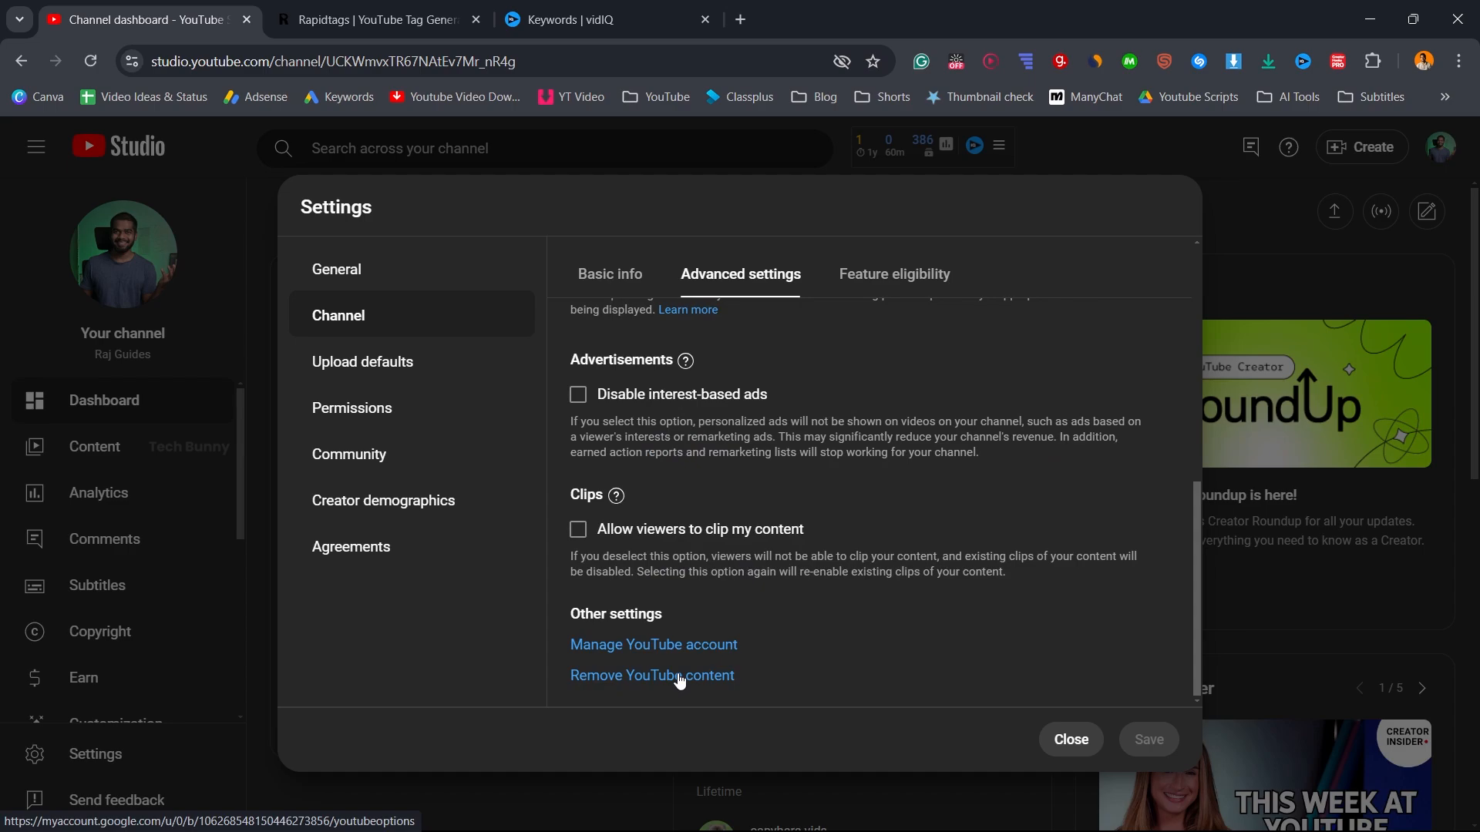
left_click(651, 676)
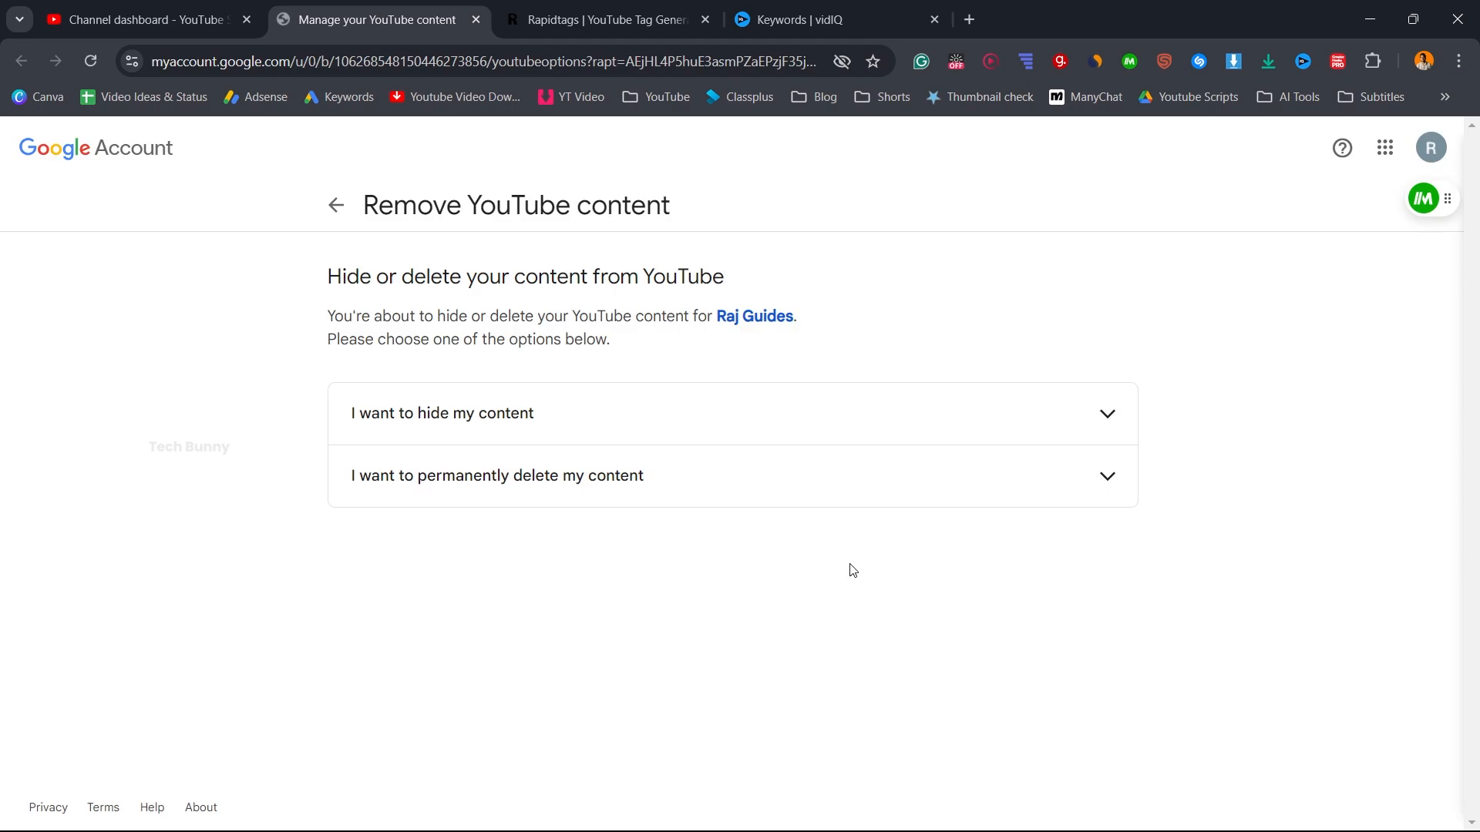
Step: Choose 'I want to permanently delete my content', tick both acknowledgements, and request deletion
left_click(497, 476)
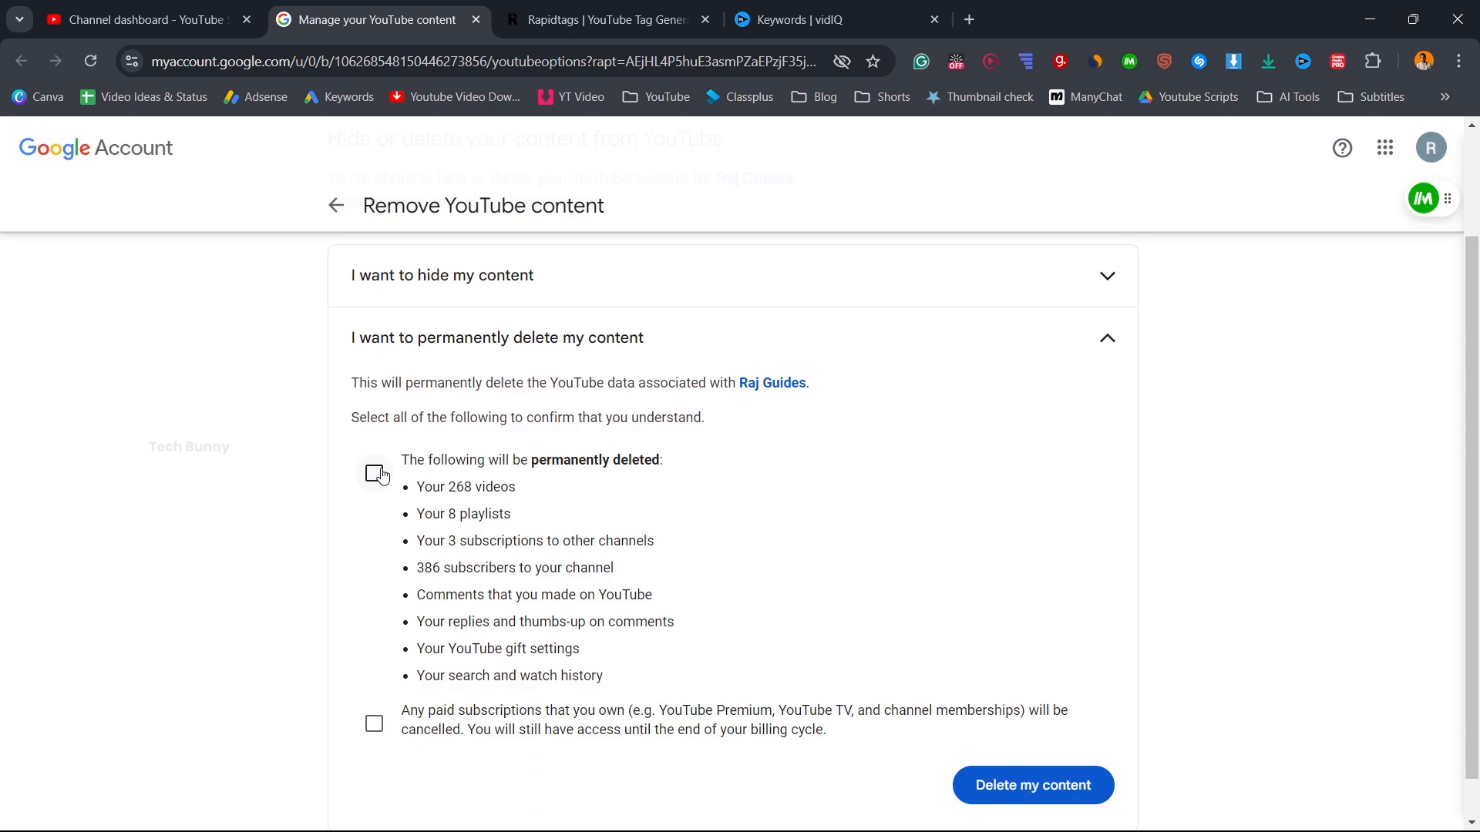
left_click(374, 472)
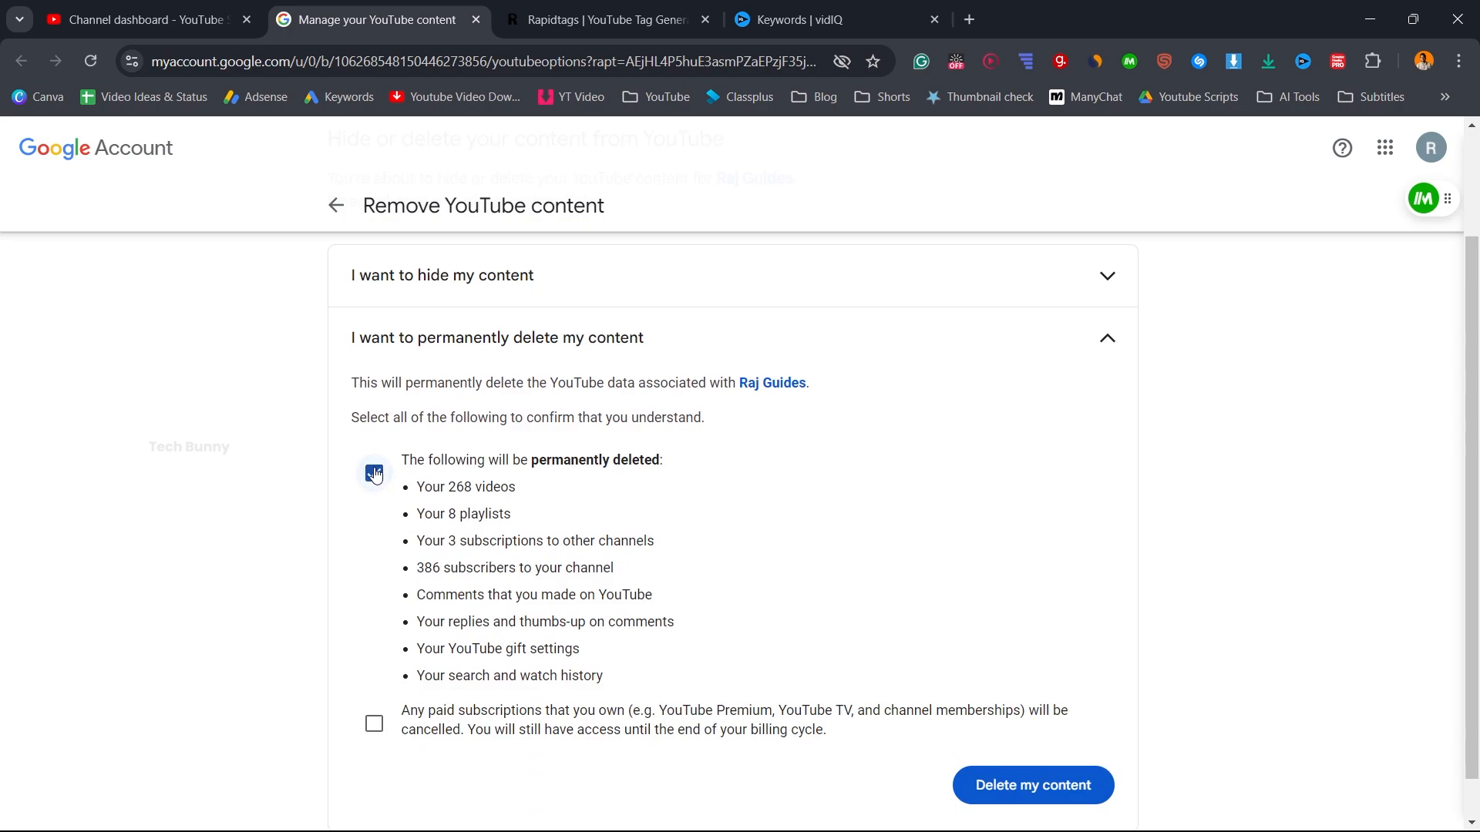
left_click(374, 473)
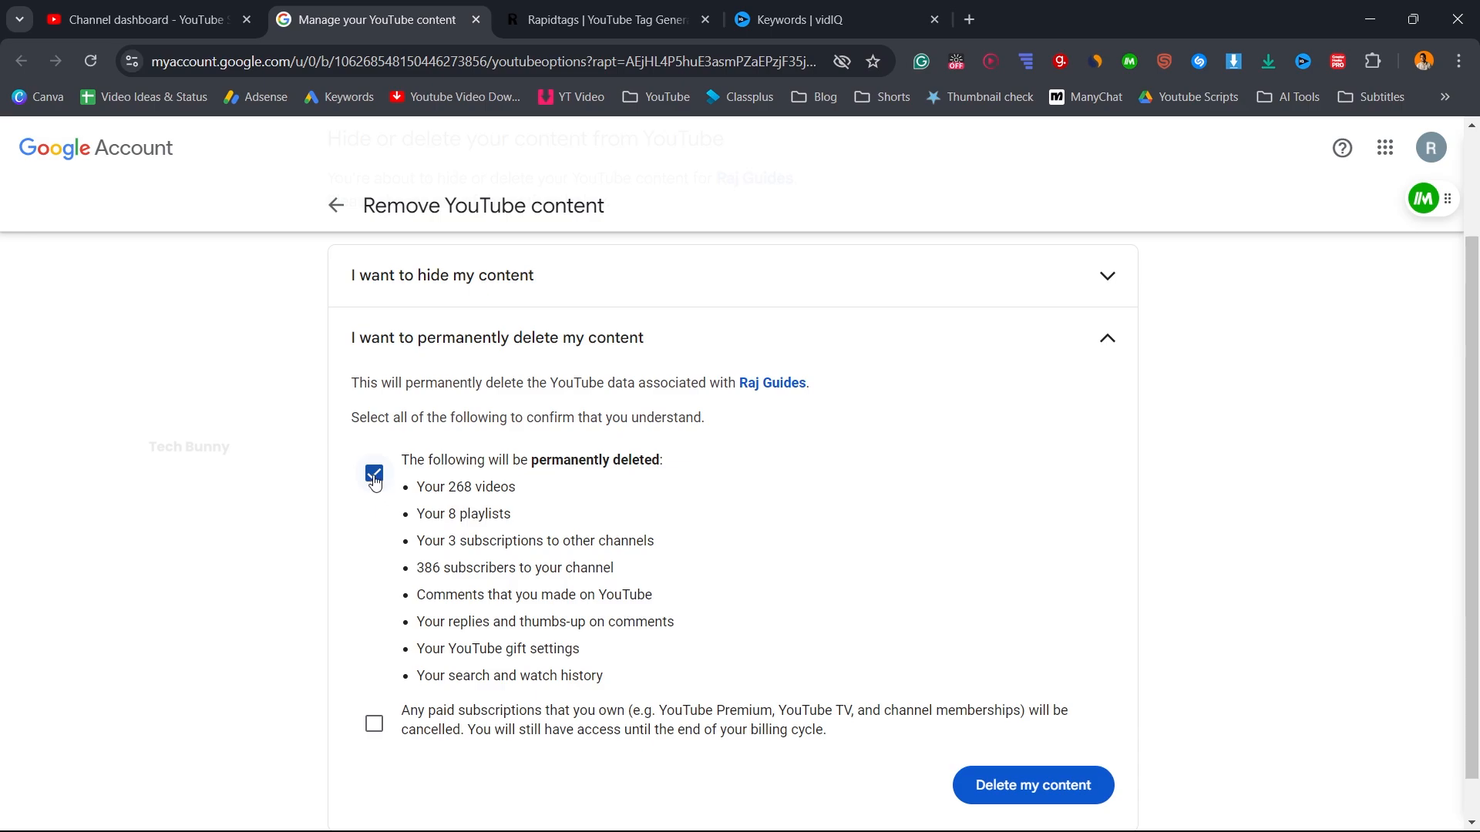
left_click(373, 473)
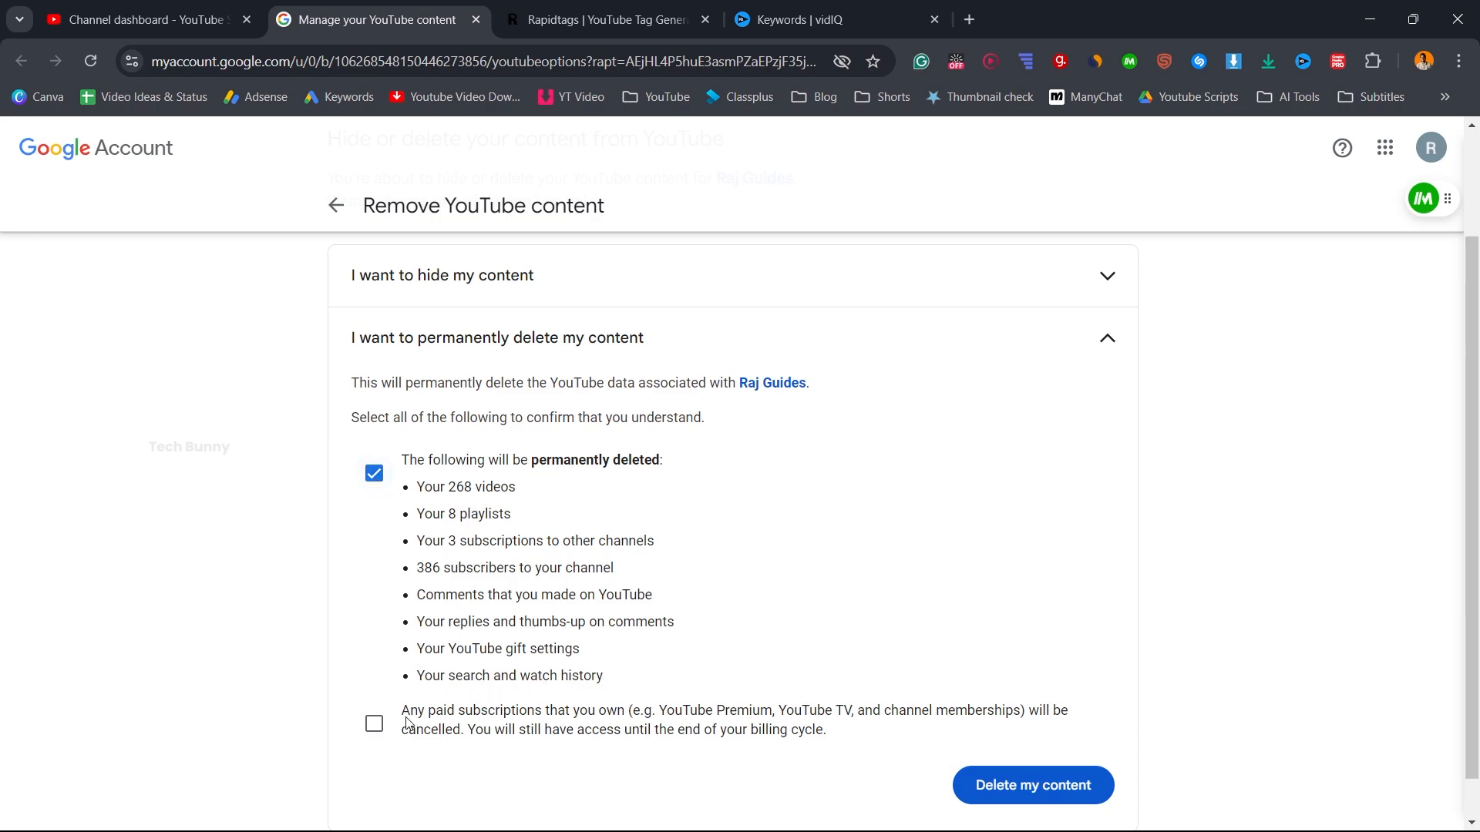
left_click(374, 723)
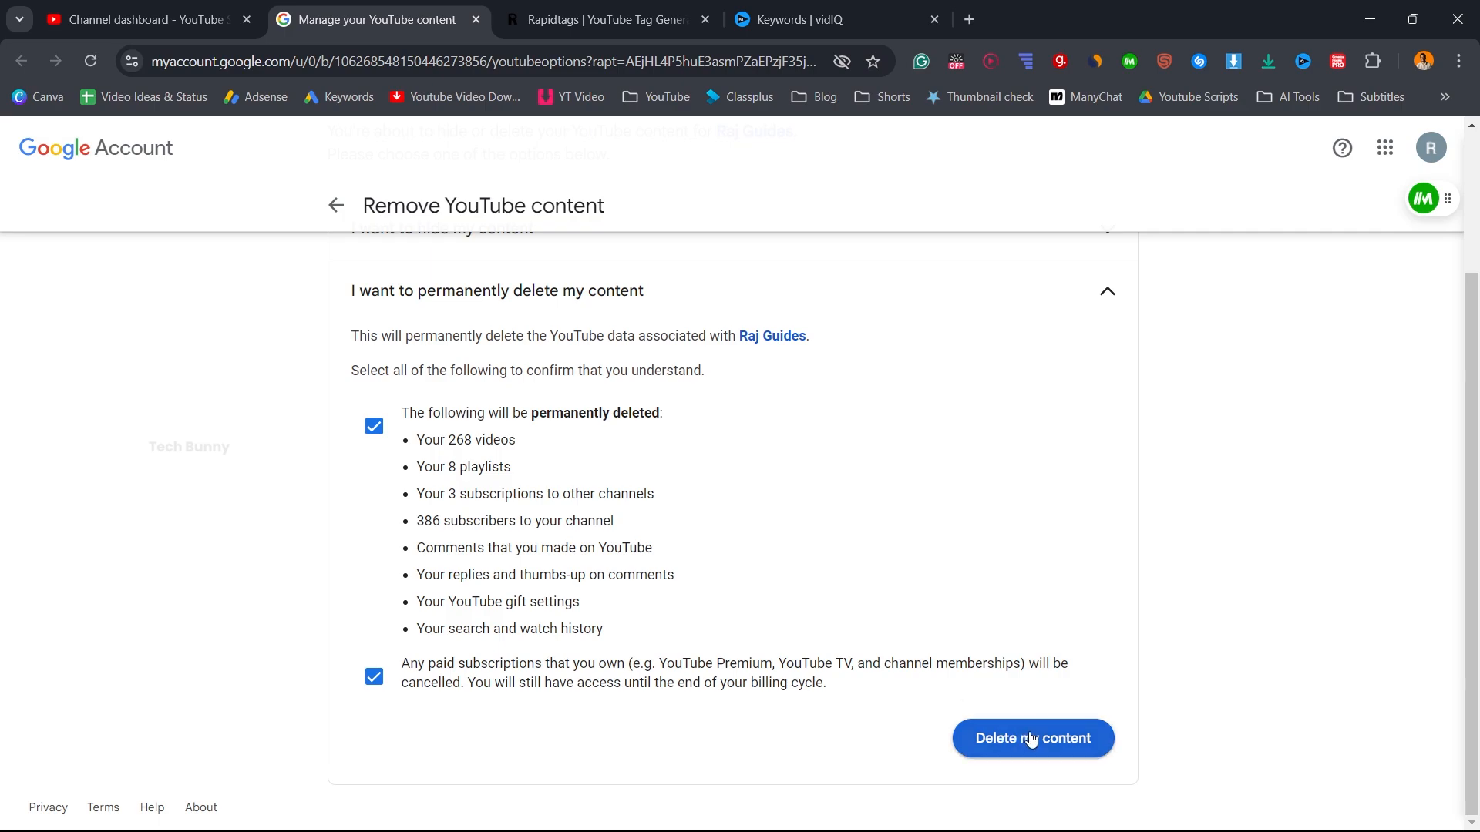
left_click(1031, 738)
type("Raj guid")
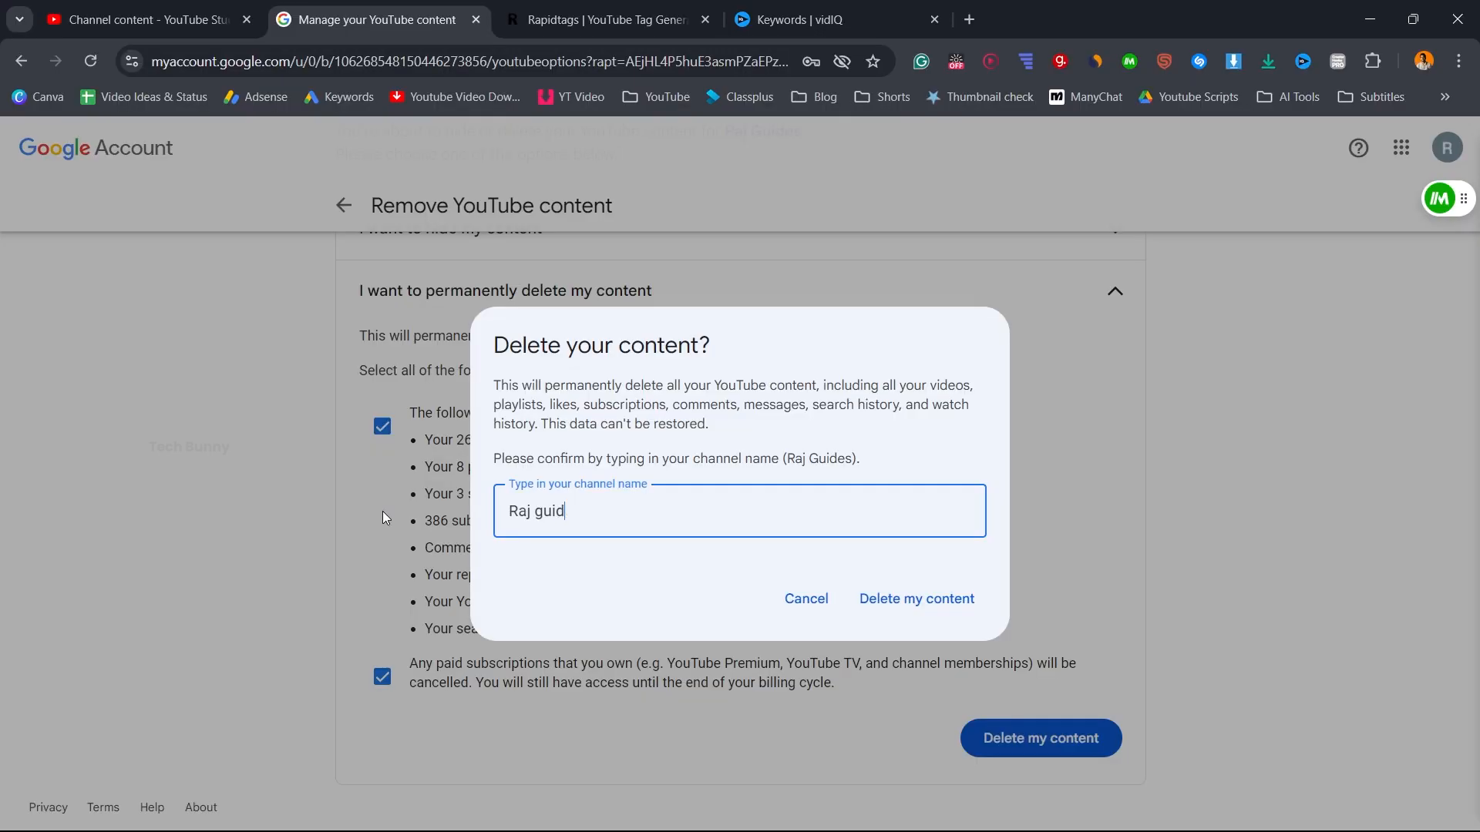
Step: Enter the channel name Raj Guides in the confirmation field and confirm deletion
type("es")
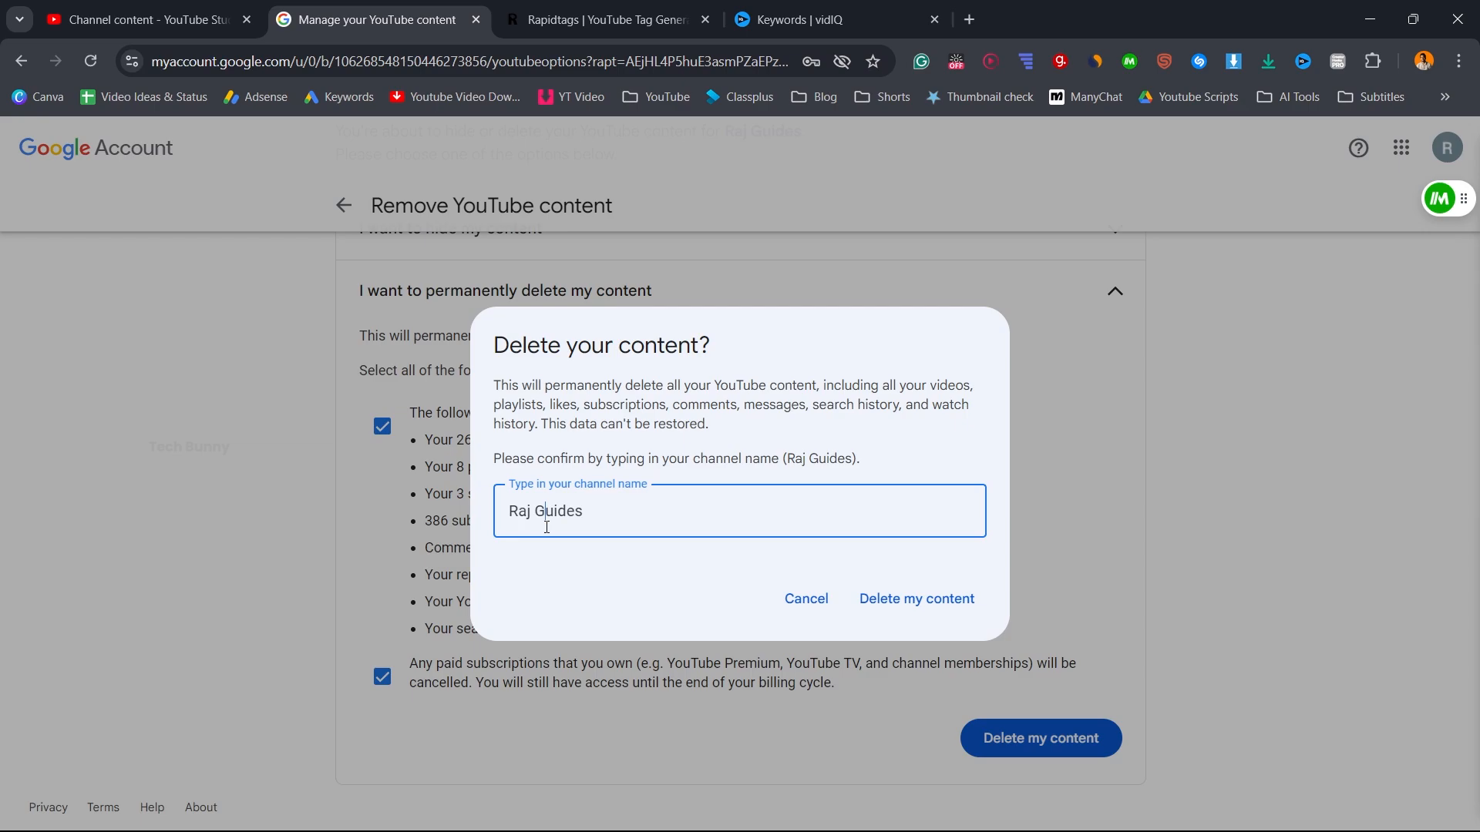
left_click(805, 598)
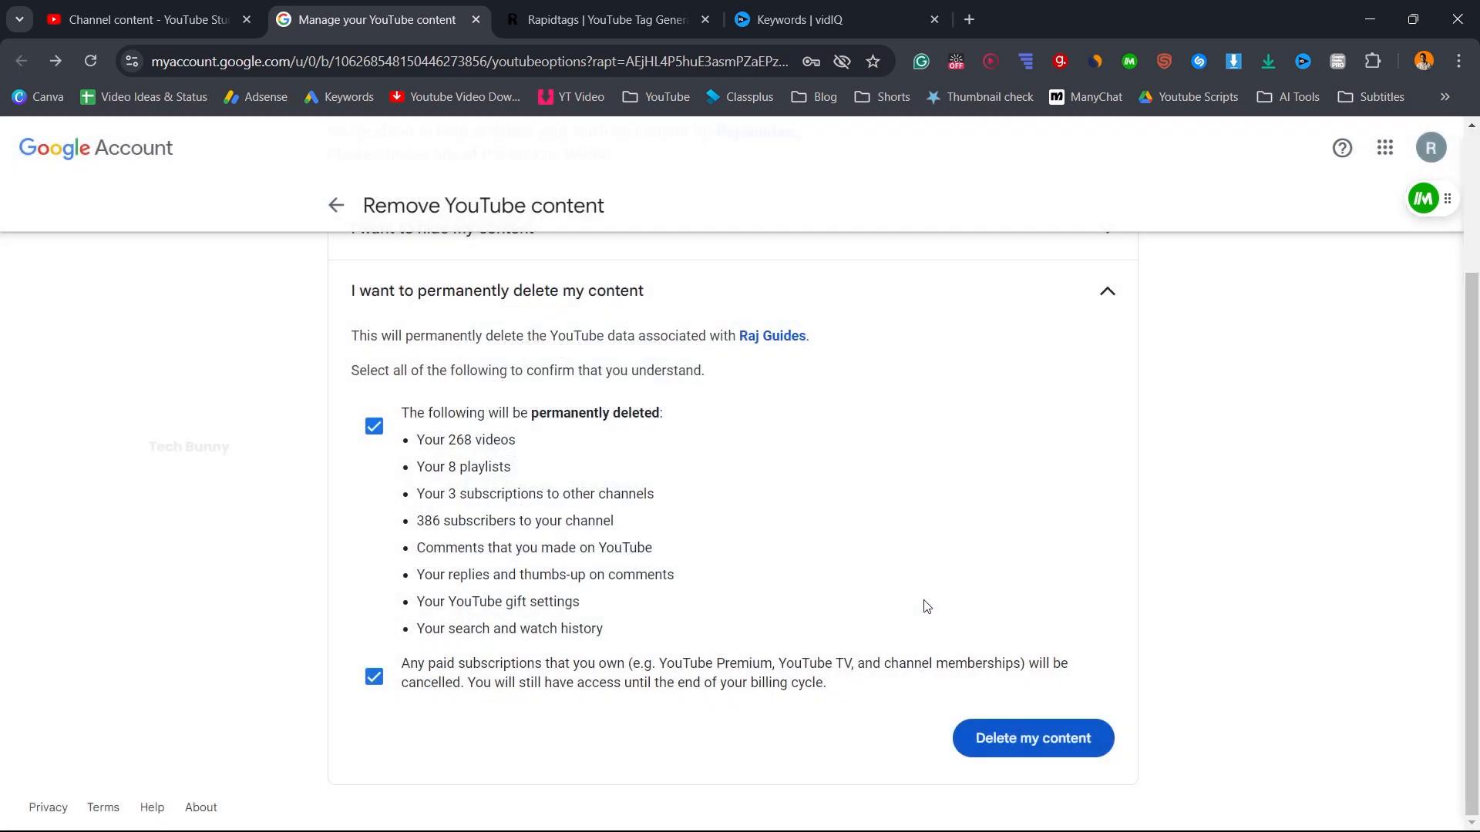
left_click(1031, 738)
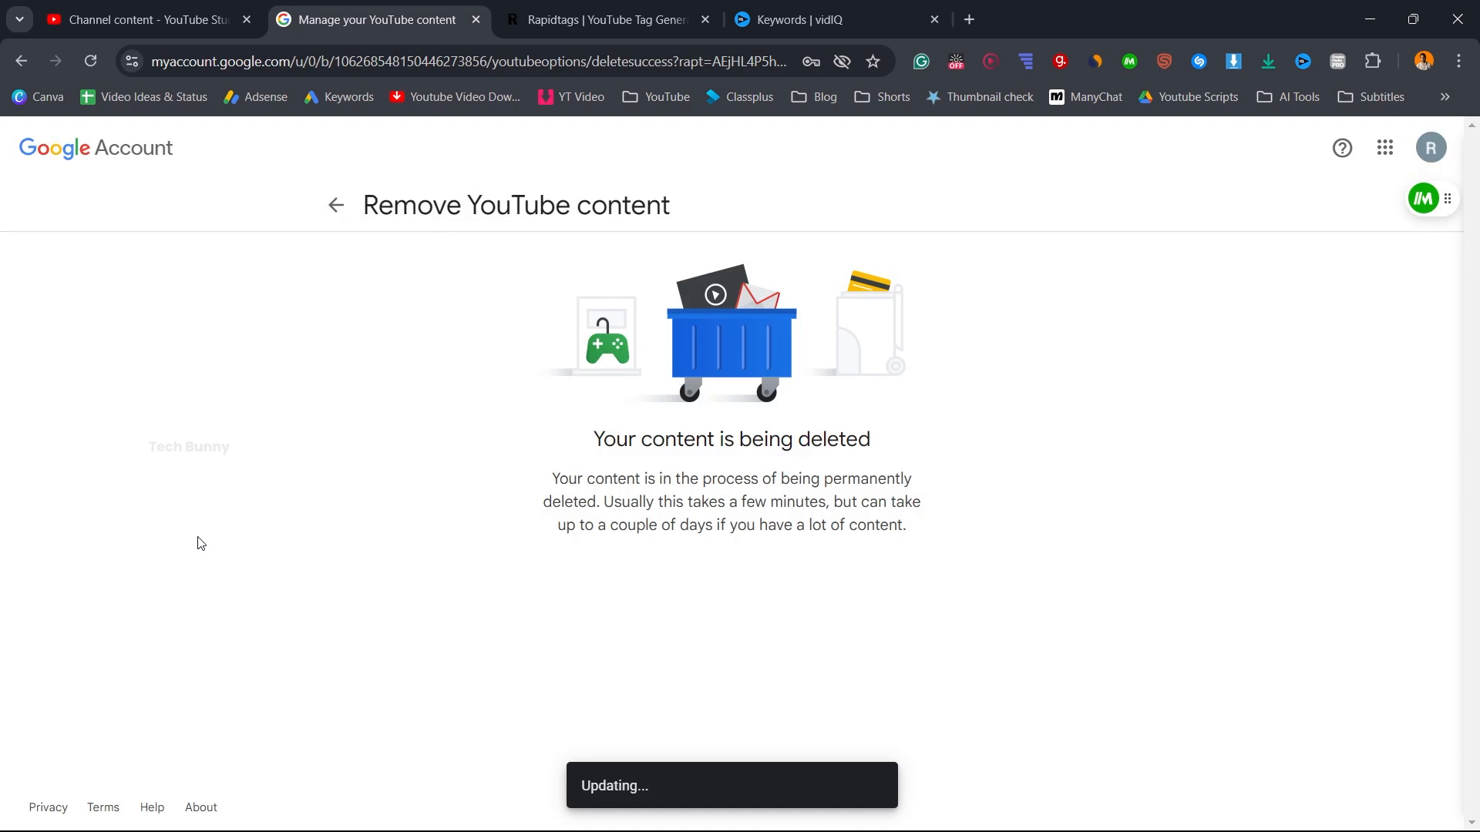
mouse_move(298, 550)
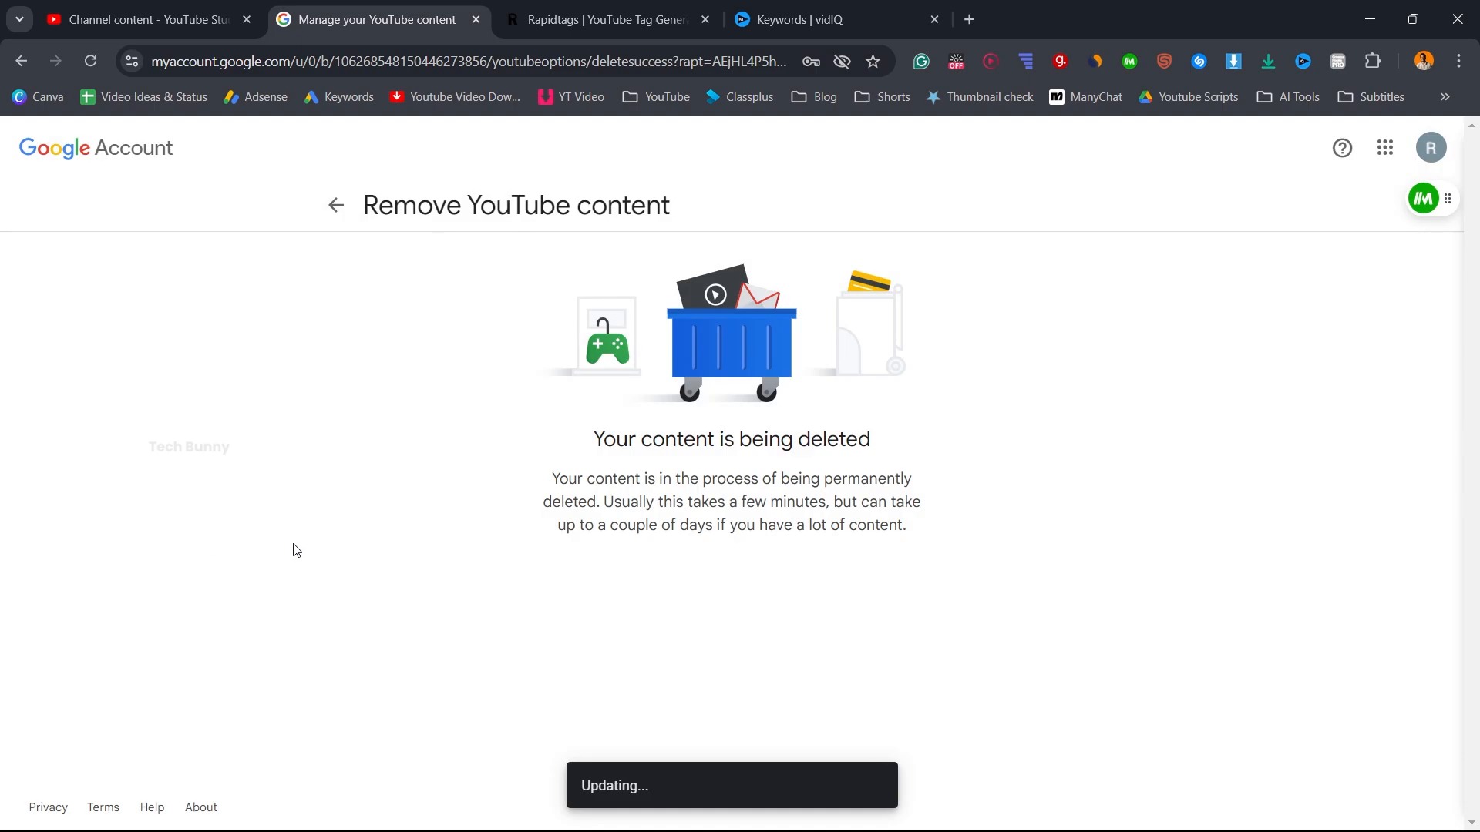
mouse_move(232, 140)
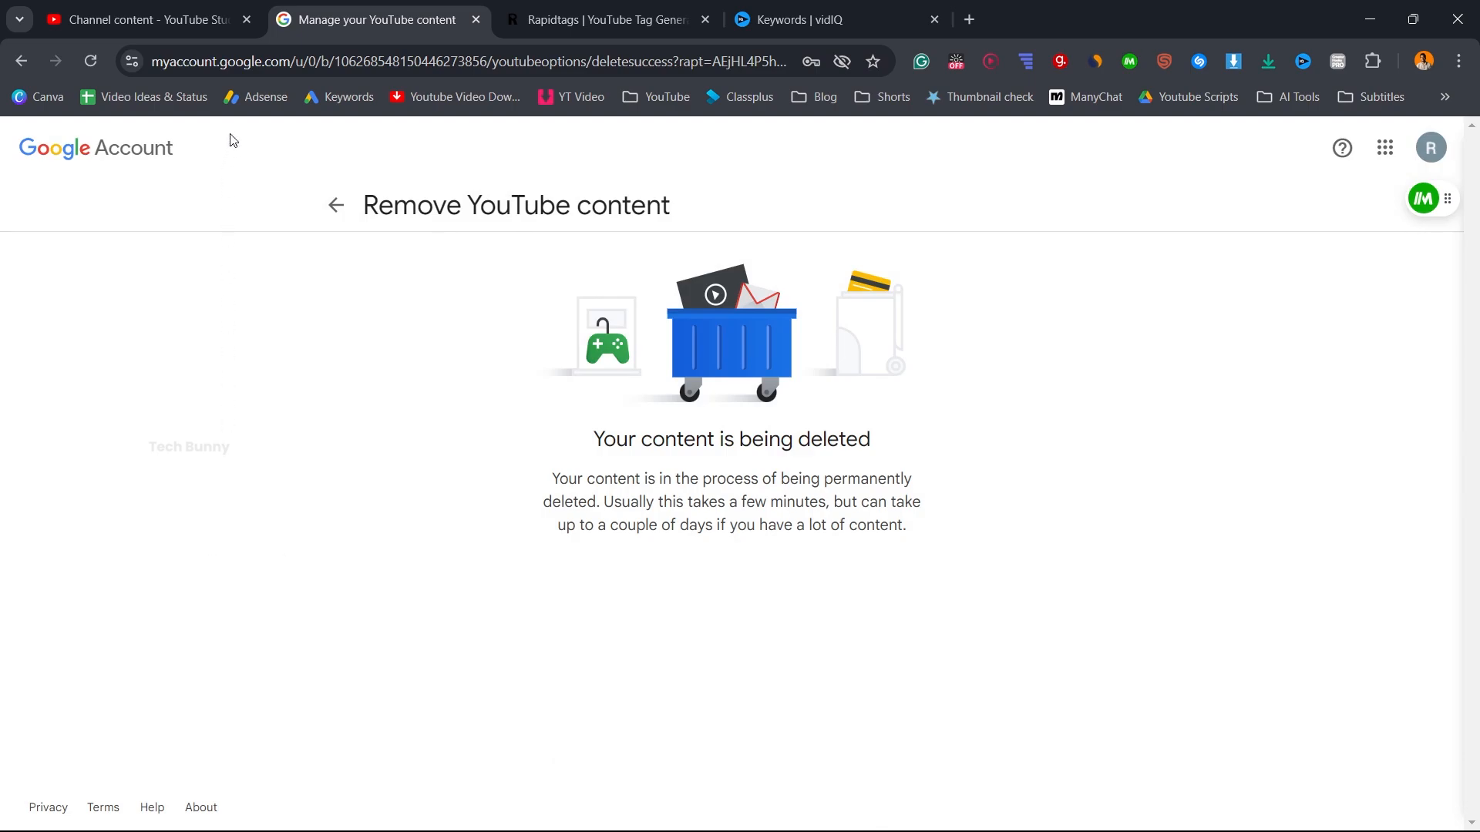